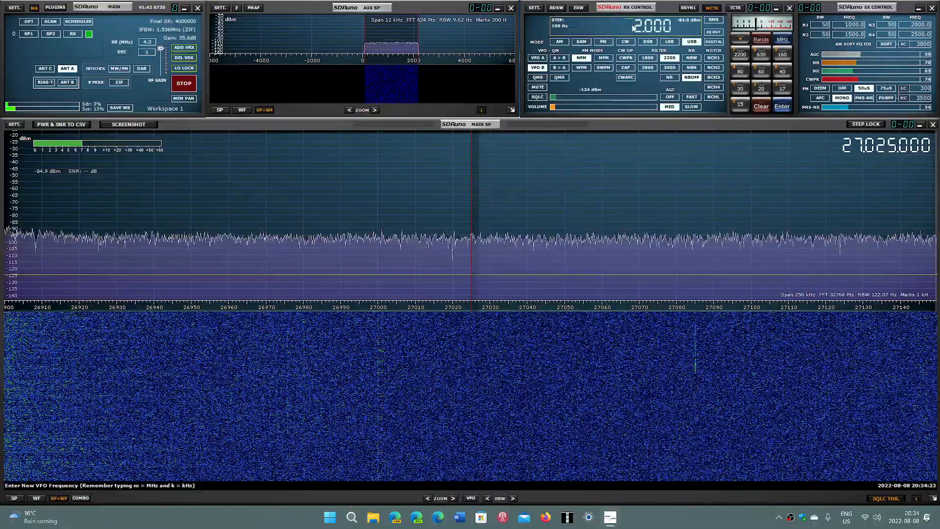
Enter a new VFO frequency on the keypad, tuning the receiver from 27.025 MHz to 15.000 MHz
text(28)
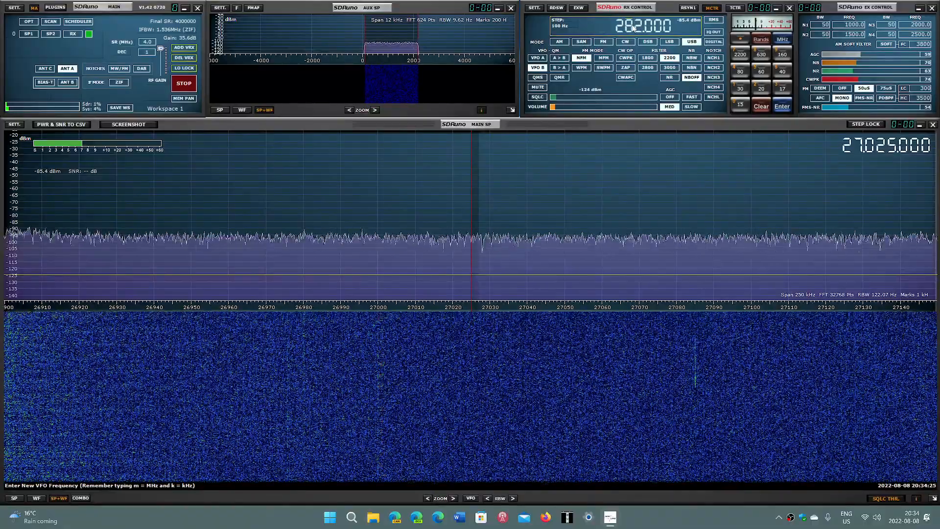
key(Return)
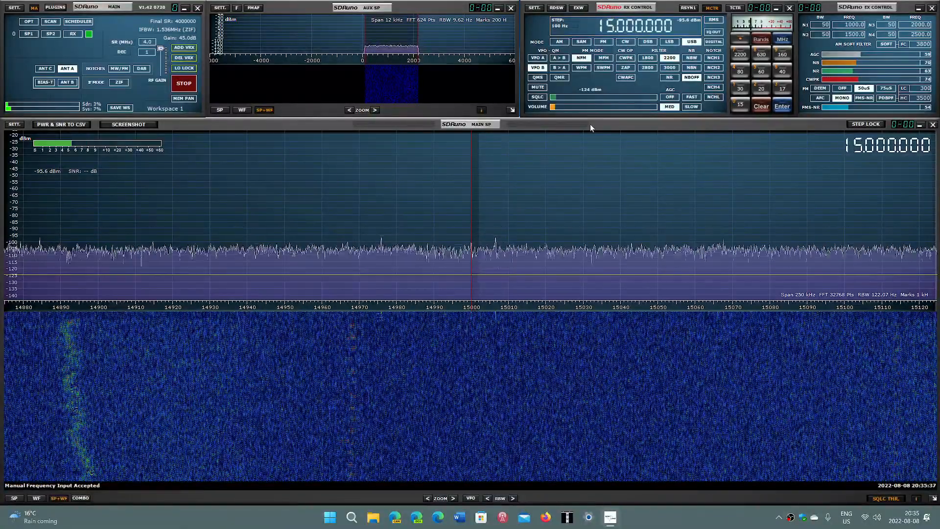
Select AM demodulation in the RX Control MODE row for 15.000 MHz
click(558, 41)
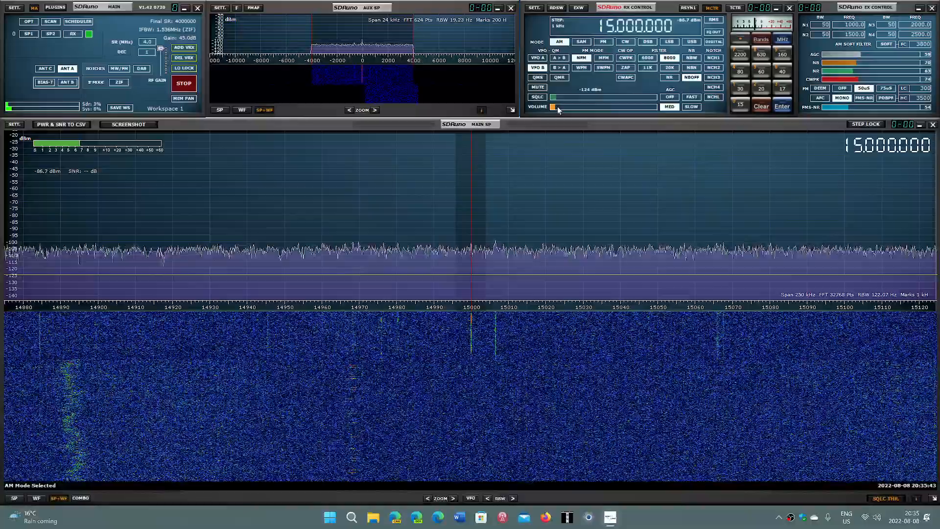
mouse_move(552, 107)
text(11.780000)
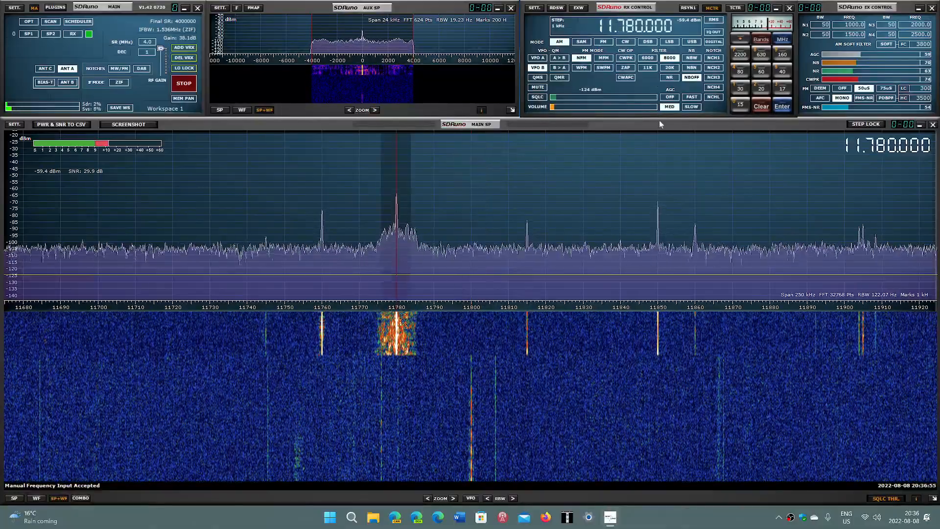
mouse_move(661, 127)
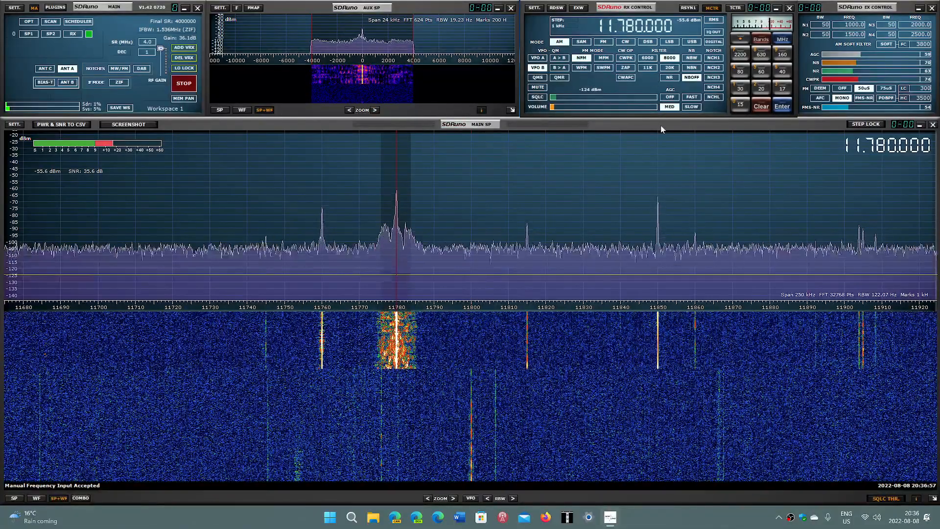